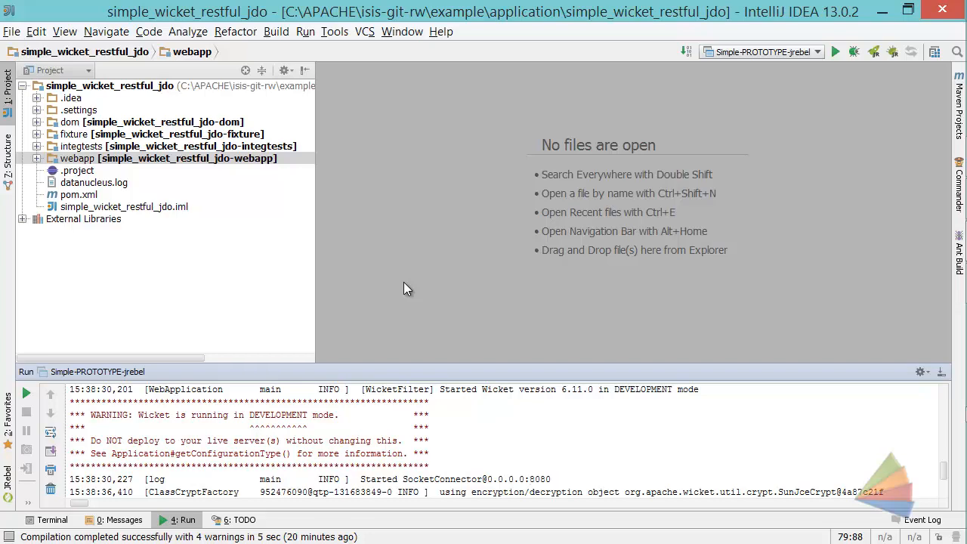
mouse_move(308, 45)
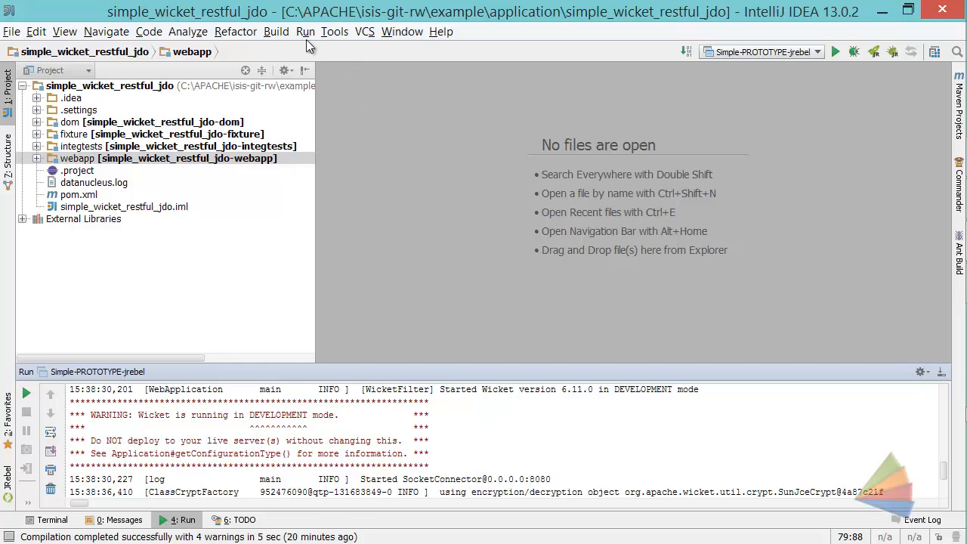
Bring up the Run menu from the menu bar.
left_click(305, 31)
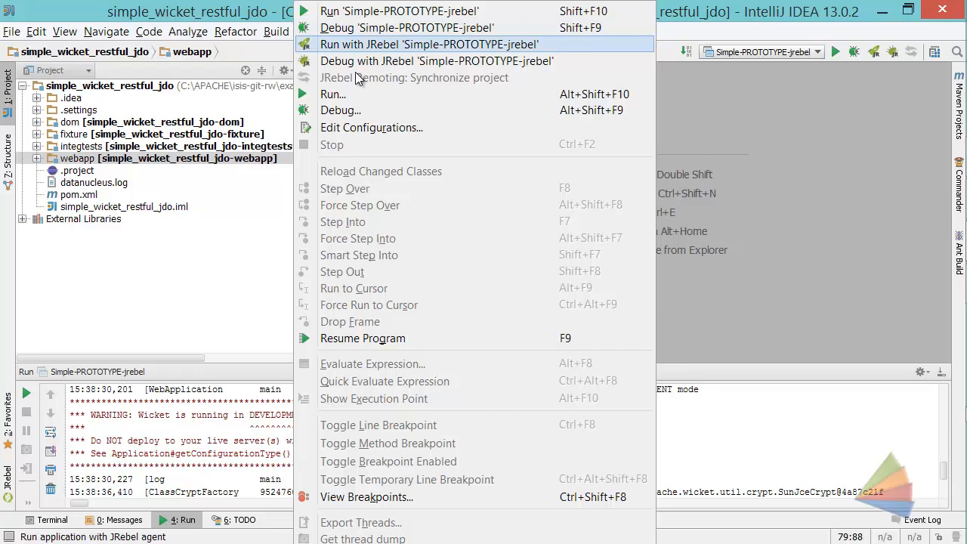
Edit the Simple-PROTOTYPE-jrebel configuration and select the JRebel VM options text to copy.
left_click(372, 127)
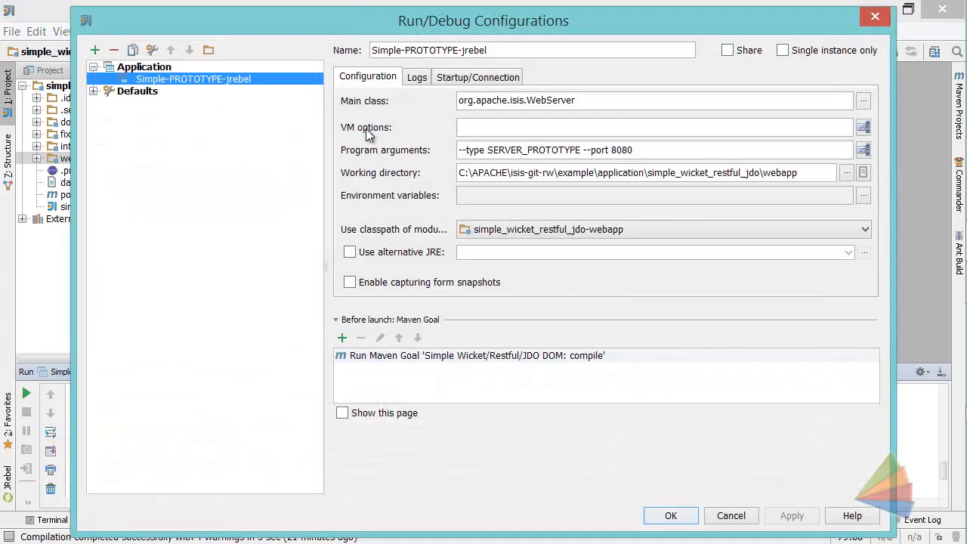
mouse_move(710, 105)
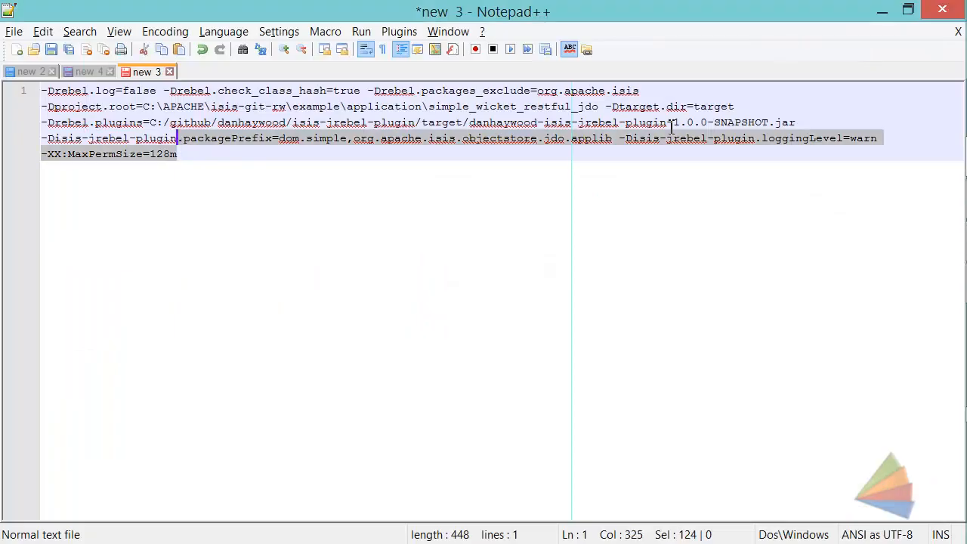
key("ctrl+a")
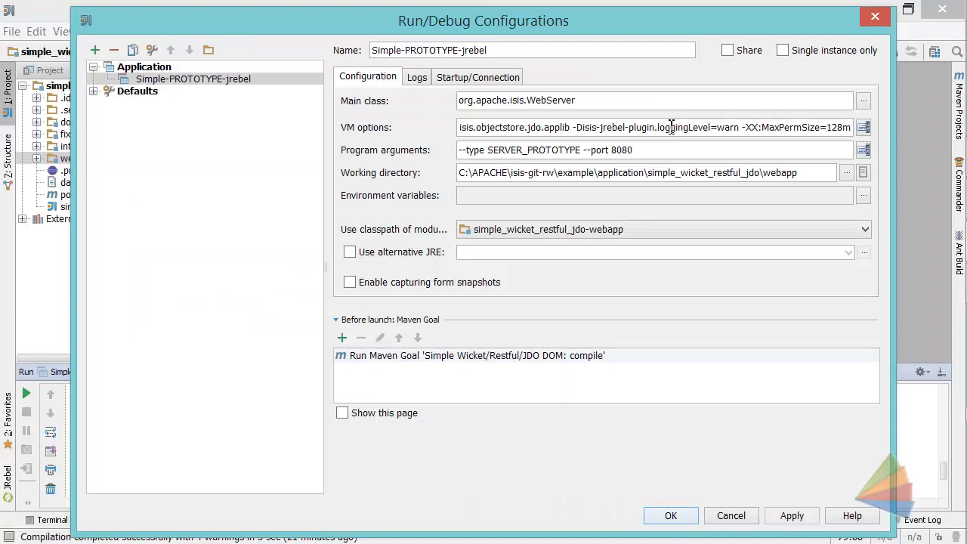
left_click(865, 127)
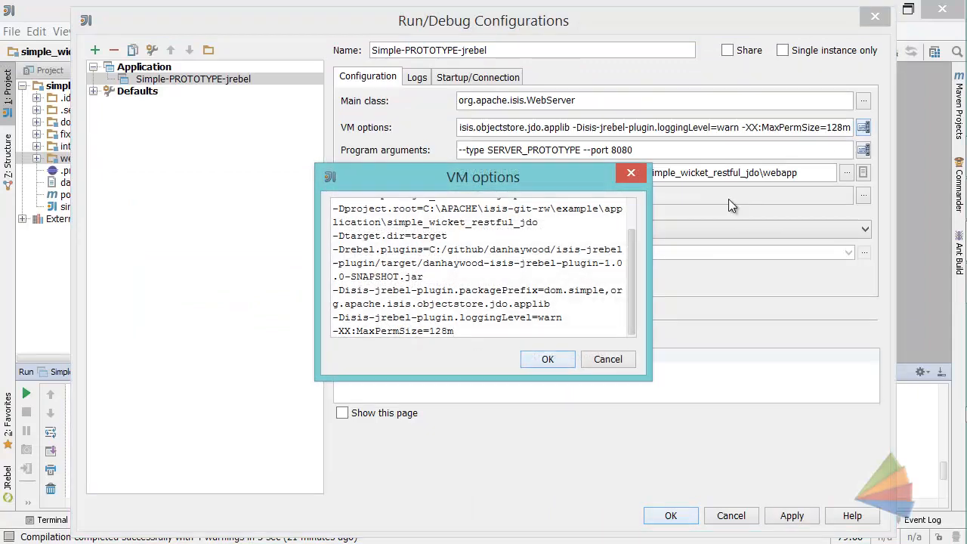
mouse_move(647, 379)
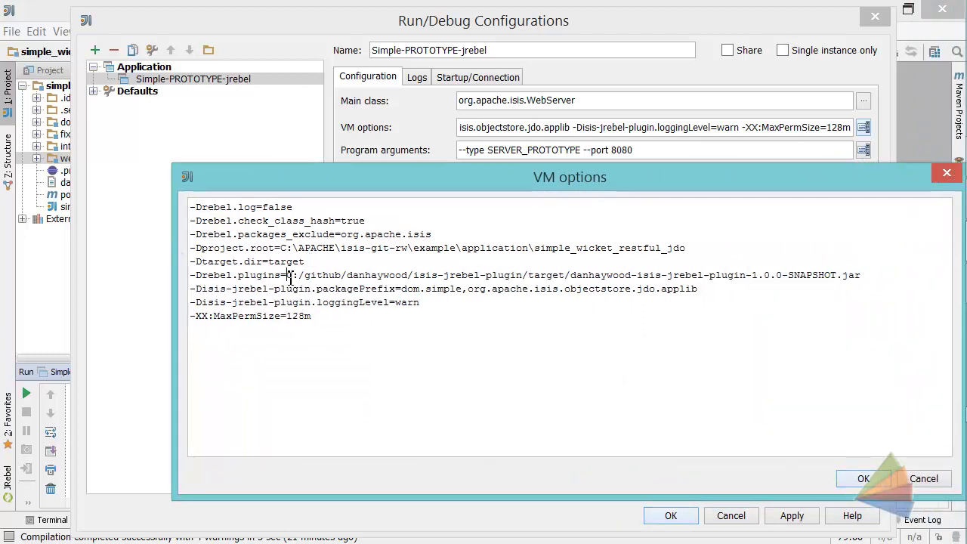
left_click_drag(287, 275, 860, 275)
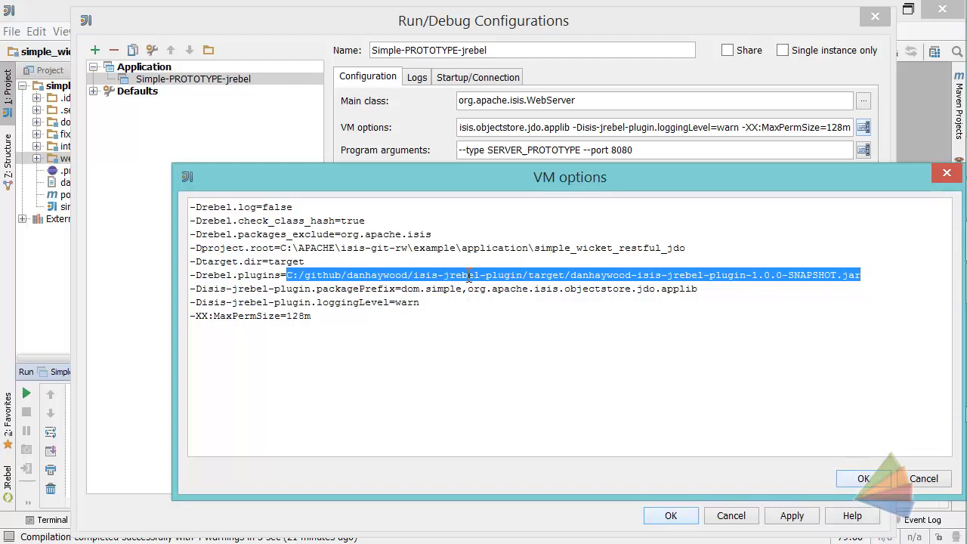
left_click(793, 247)
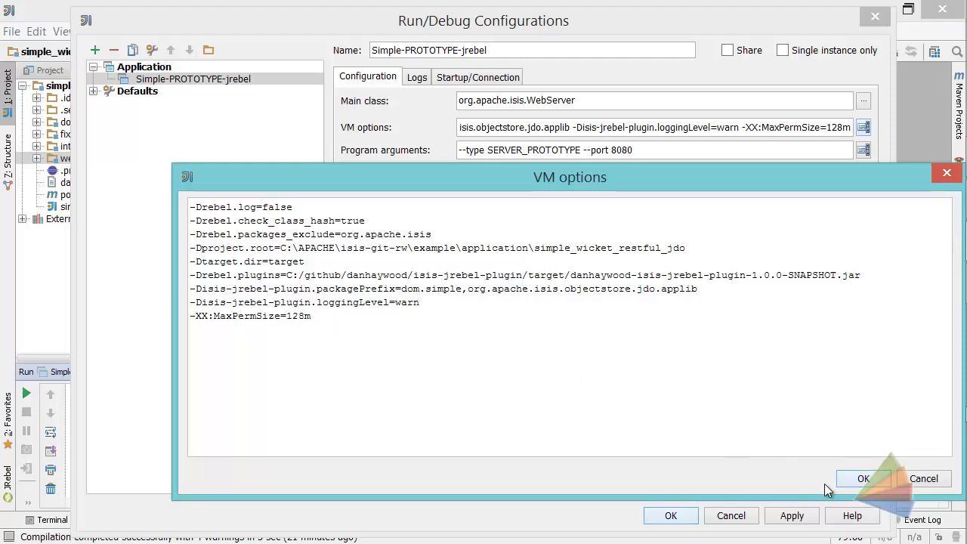
left_click(885, 477)
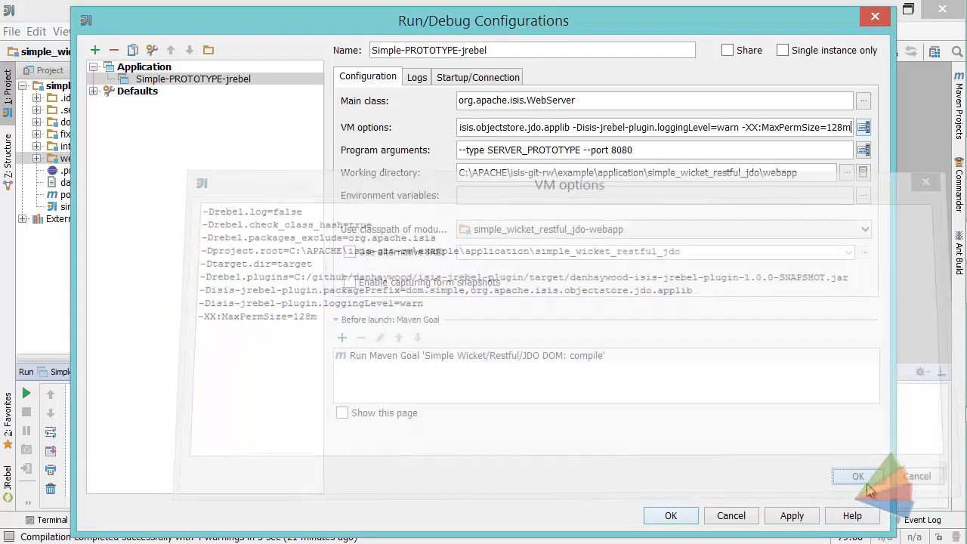
left_click(858, 475)
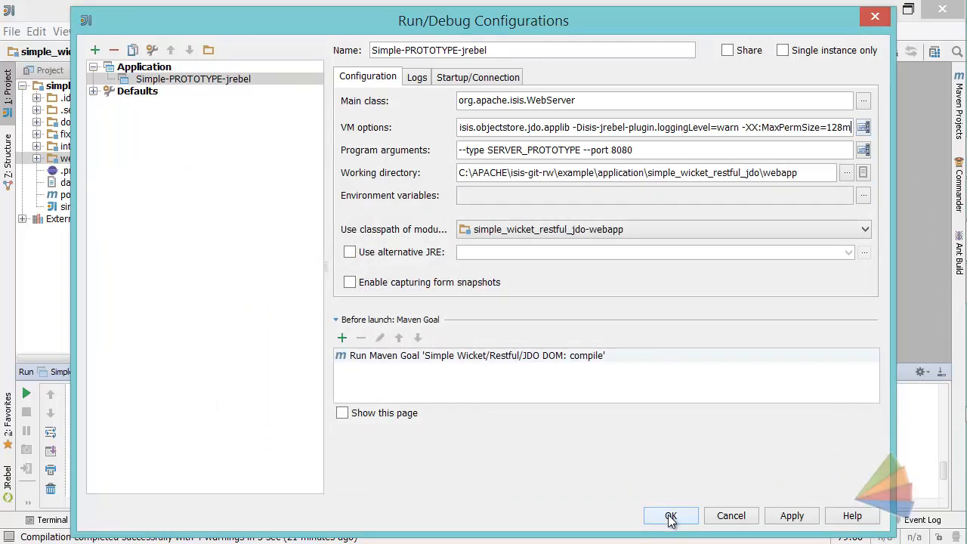
Save the configuration, run Simple-PROTOTYPE-jrebel with JRebel attached, and switch to Firefox.
left_click(670, 515)
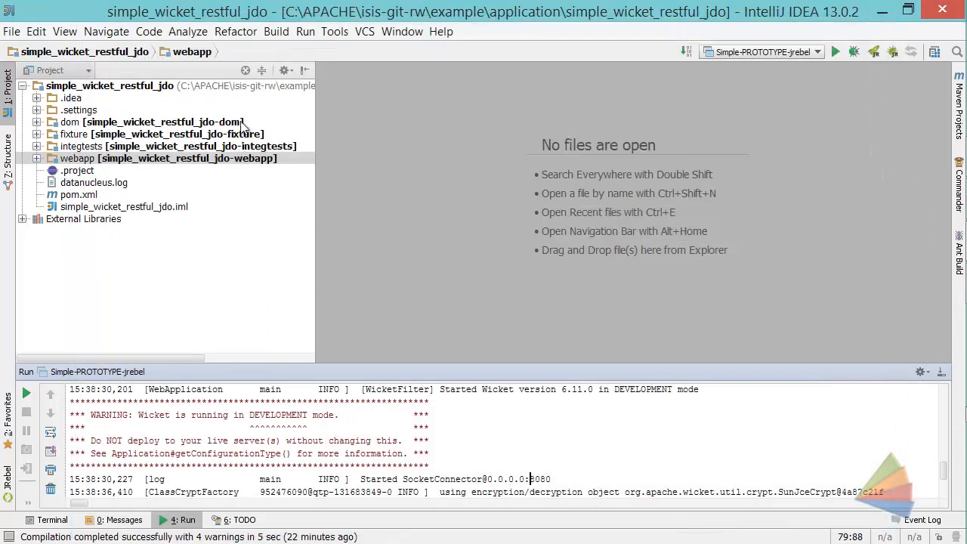
mouse_move(371, 151)
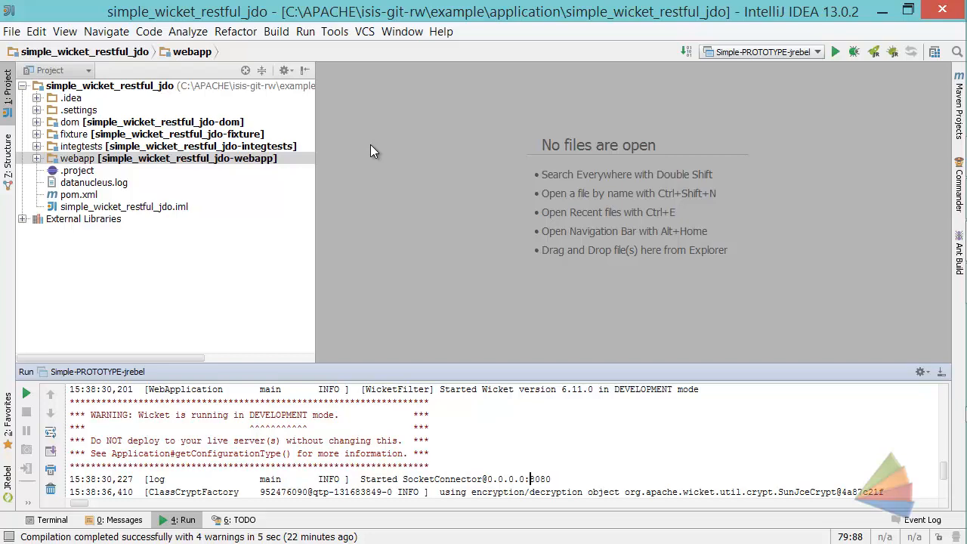
left_click(304, 30)
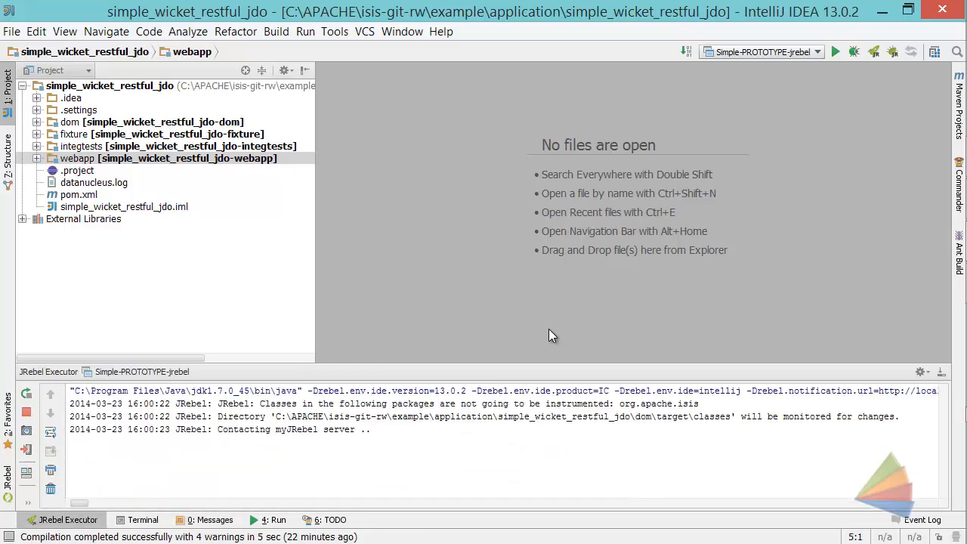
key("alt+tab")
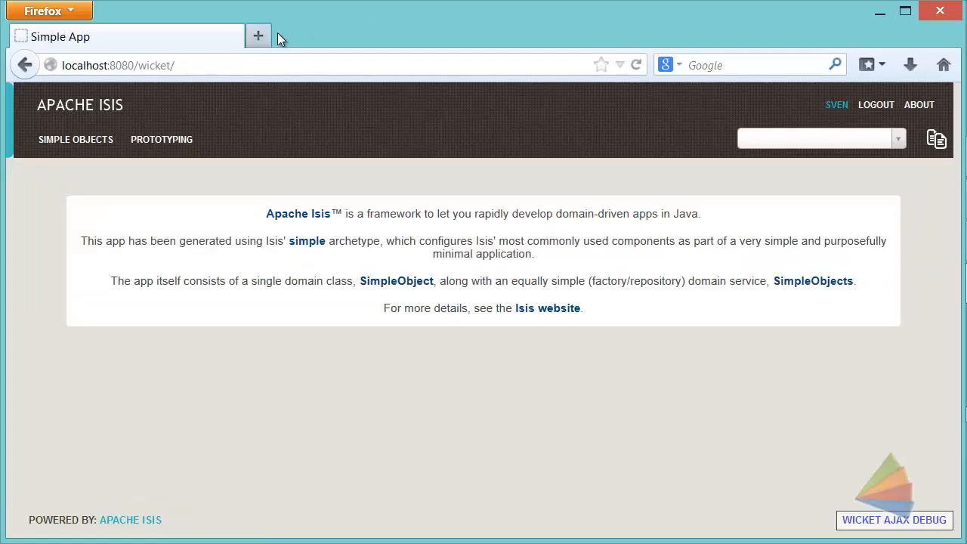
Install Fixtures and Return First, then List All simple objects (Foo, Bar, Baz) and return to IntelliJ.
left_click(160, 139)
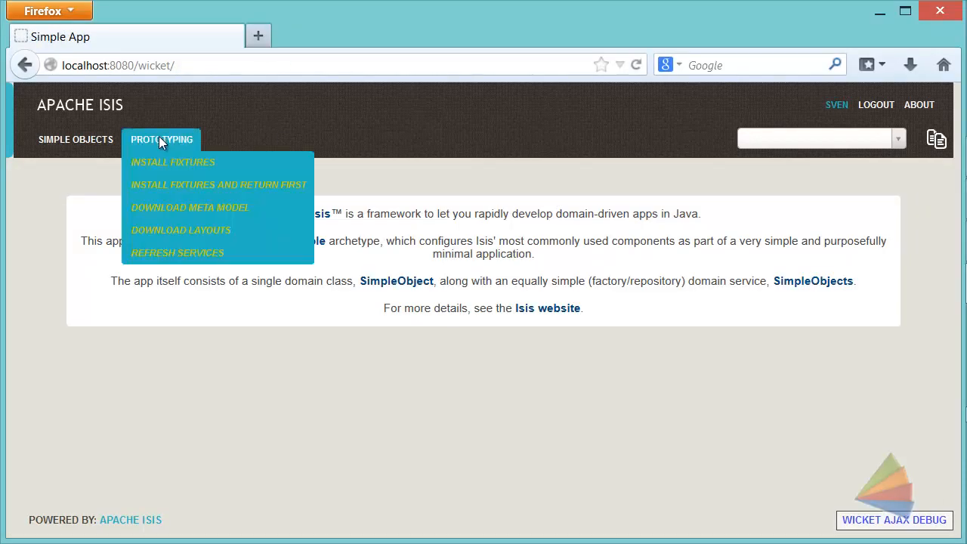
left_click(172, 161)
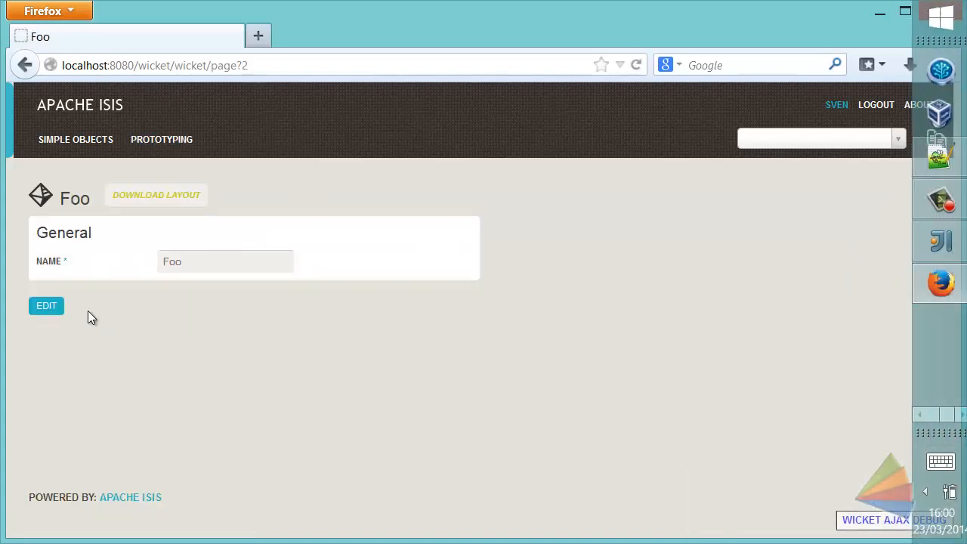
left_click(76, 139)
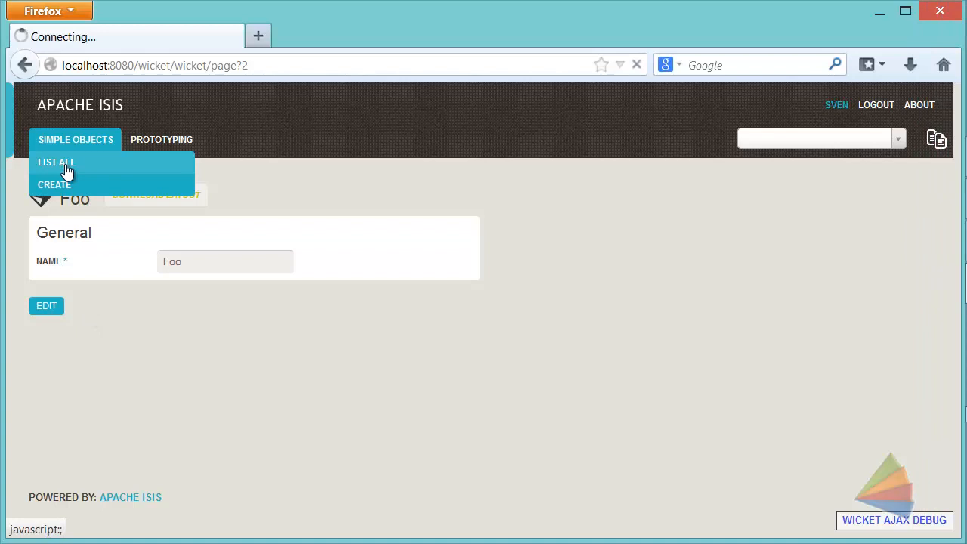
left_click(57, 162)
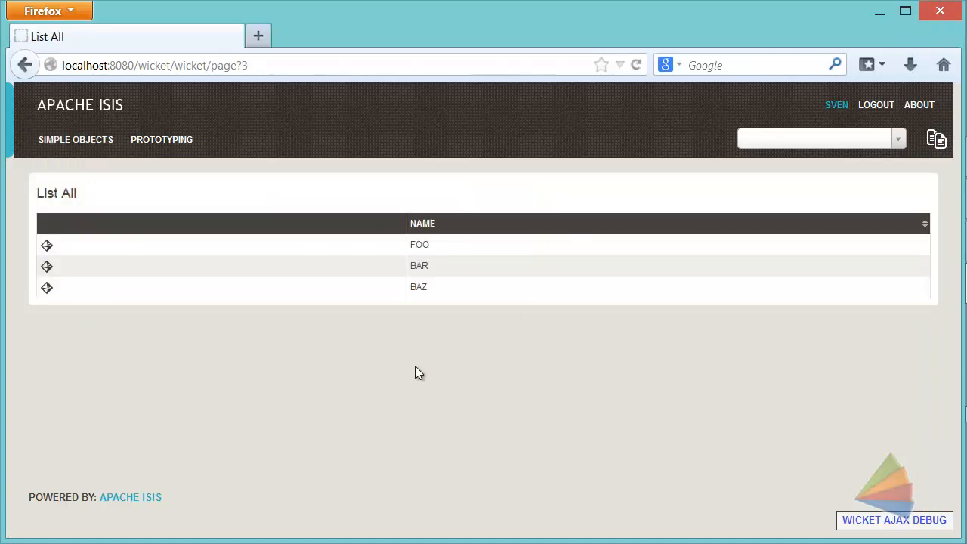
key("alt+tab")
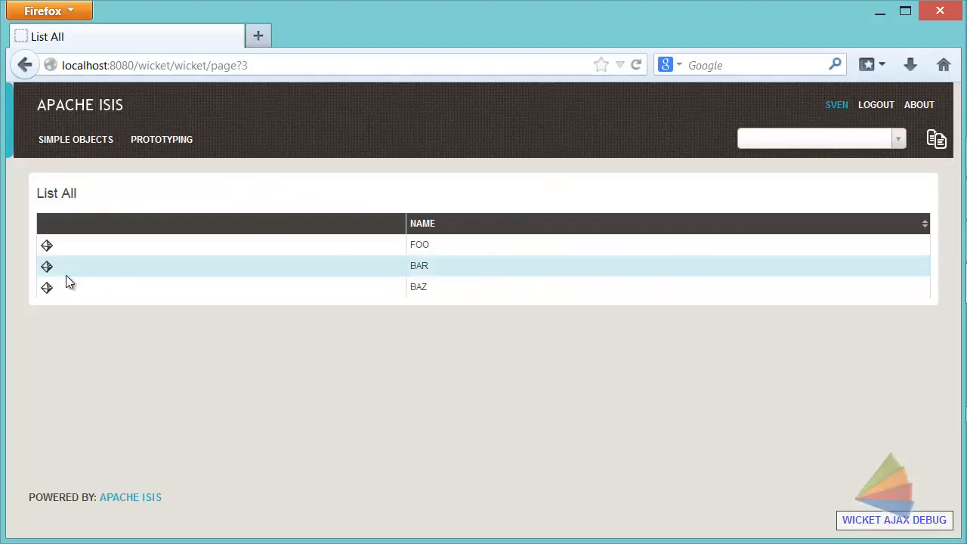
mouse_move(46, 246)
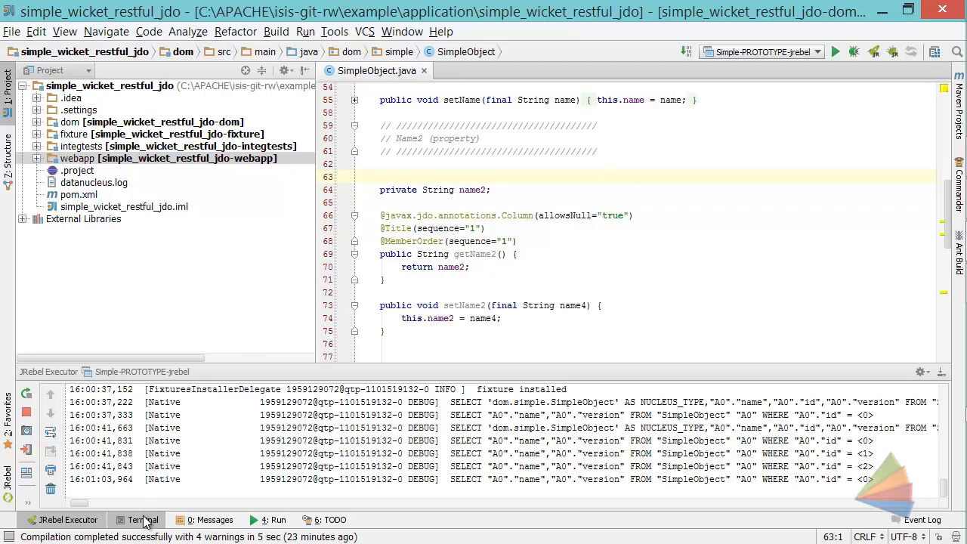
In the built-in terminal, cd up into the project folder for the Maven build.
left_click(142, 520)
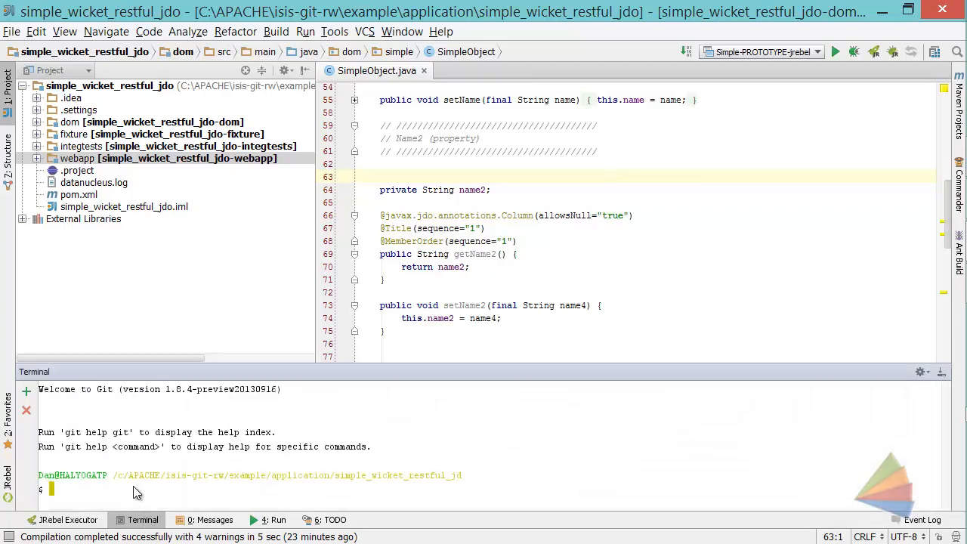
type("cd dom")
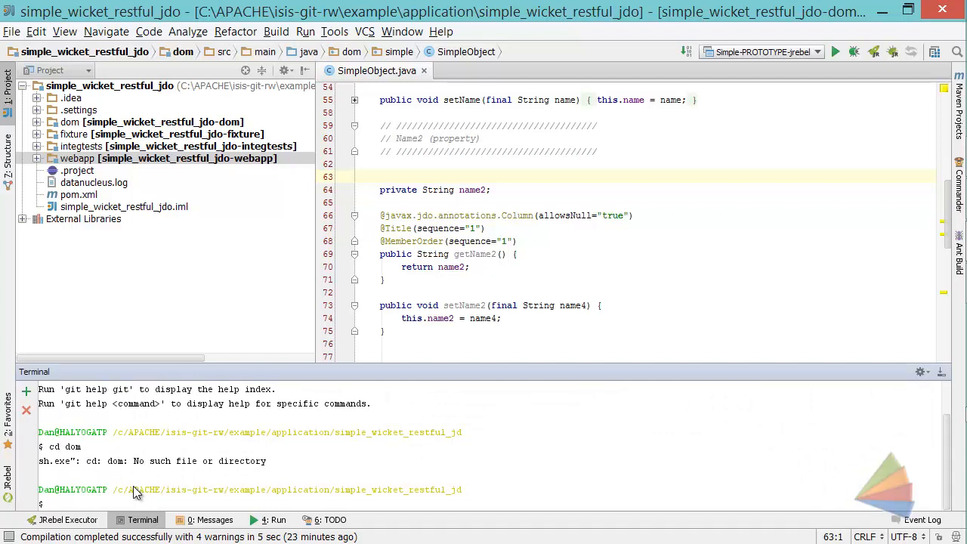
type("cd ..")
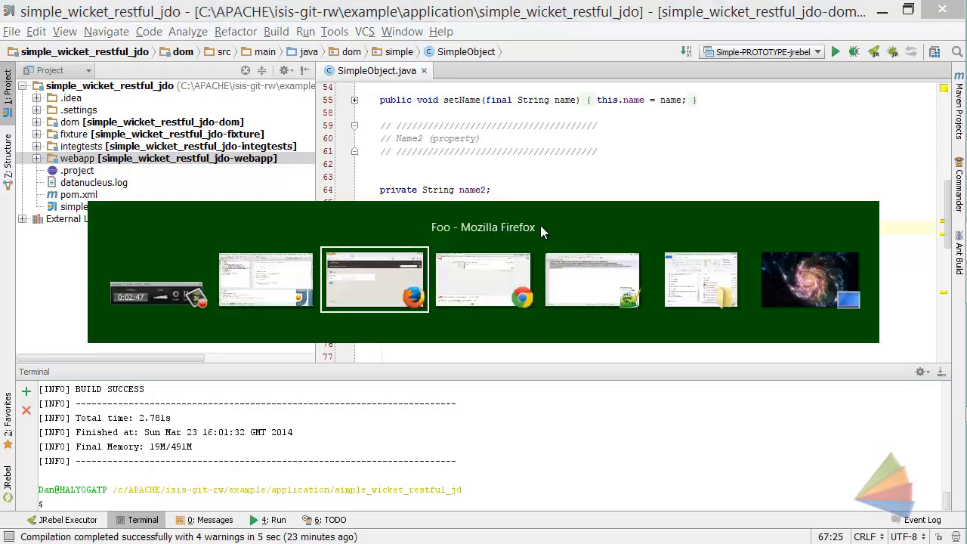
Focus the SimpleObject editor so JRebel reloads the new name2 field and foo(int x) method.
left_click(374, 280)
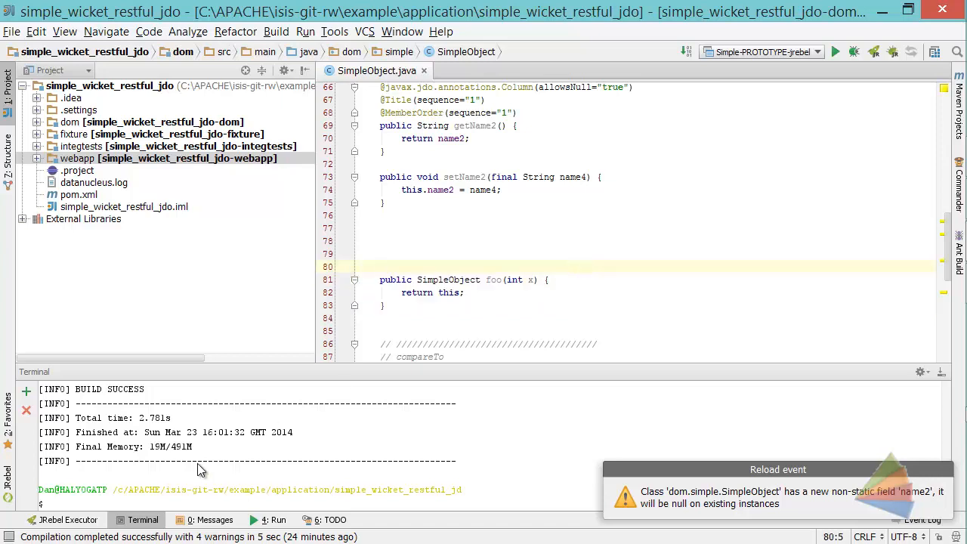
Run mvn compile, then cancel the Foo action's Int prompt on the Foo page.
type("mvn compile")
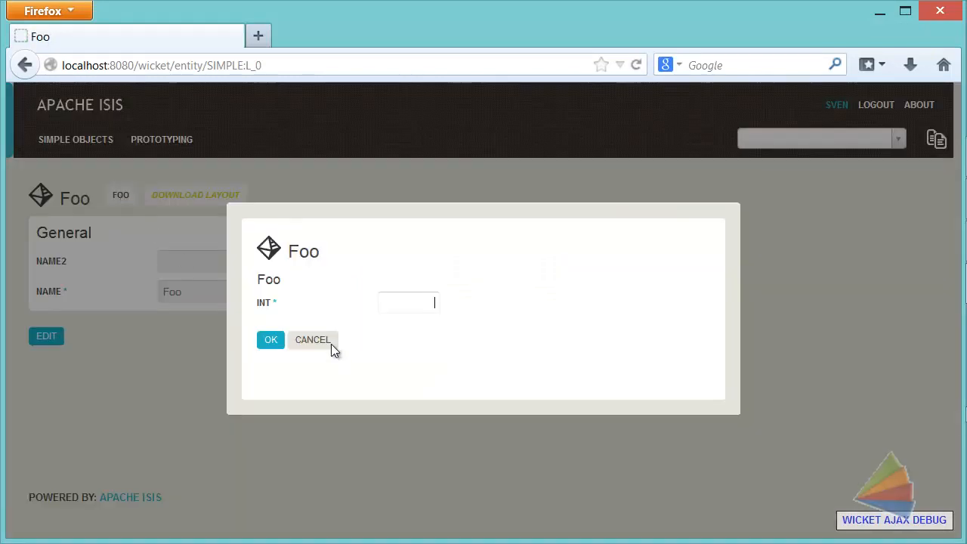
left_click(311, 338)
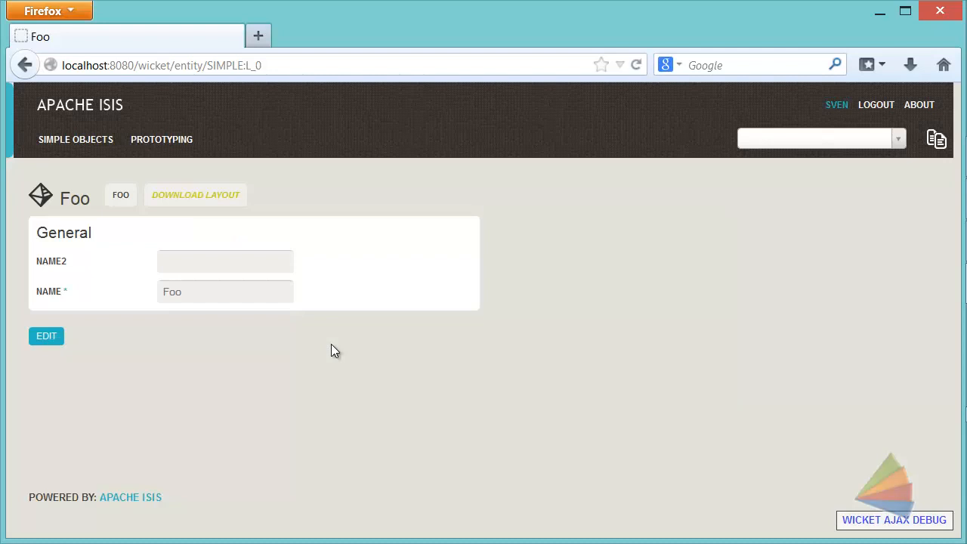